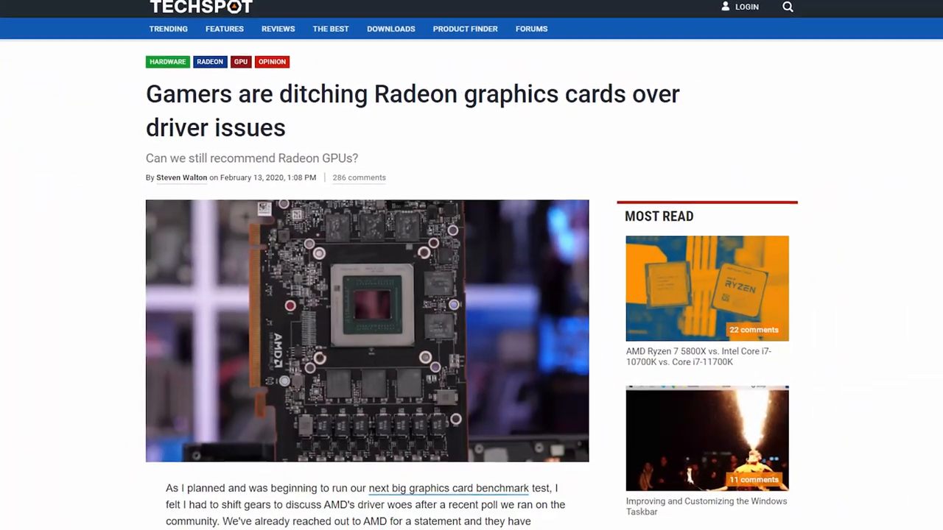
scroll("down", 3)
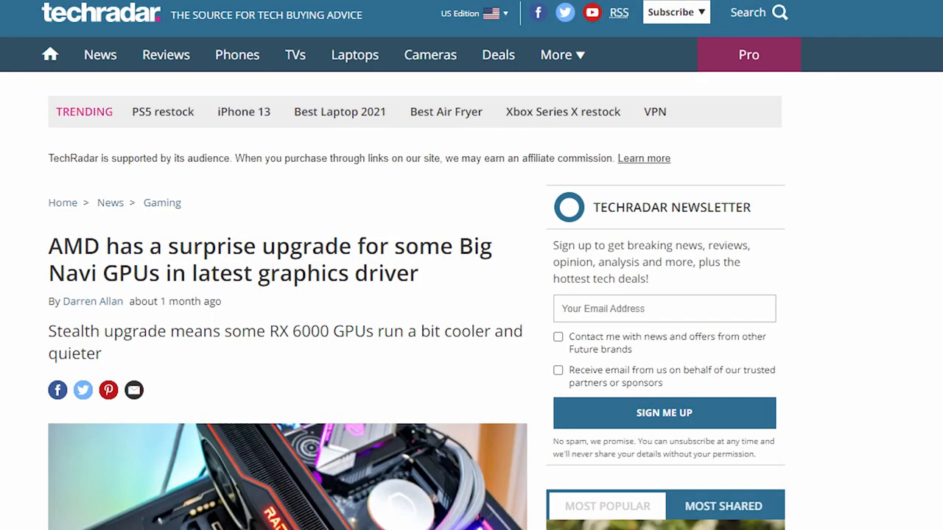
scroll("down", 3)
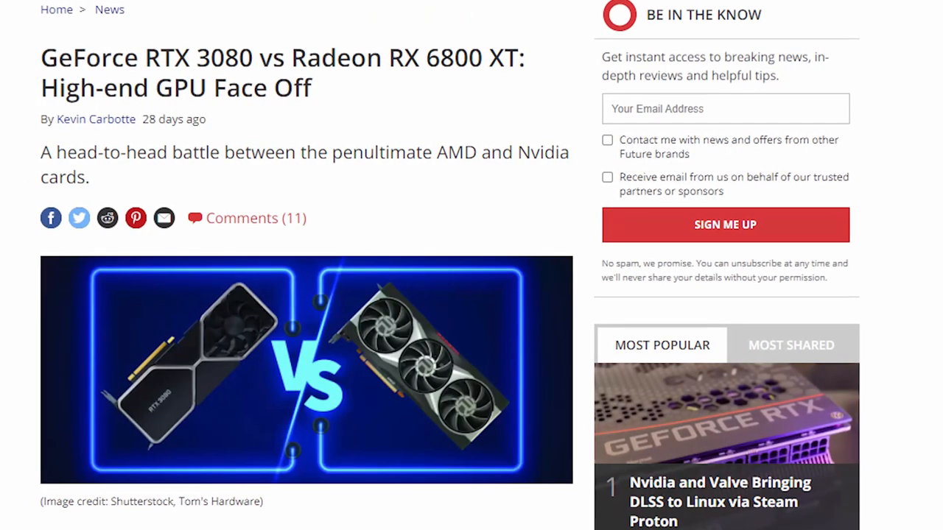
scroll("down", 3)
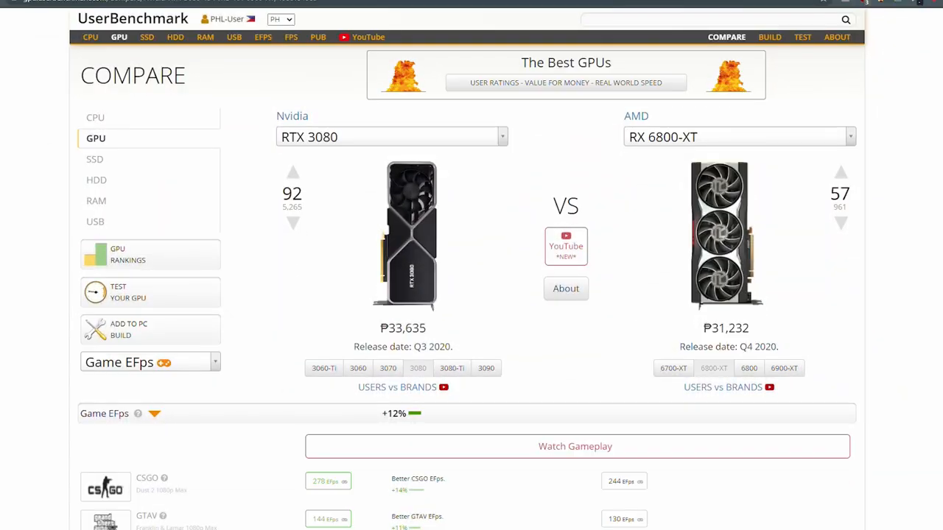
scroll("down", 3)
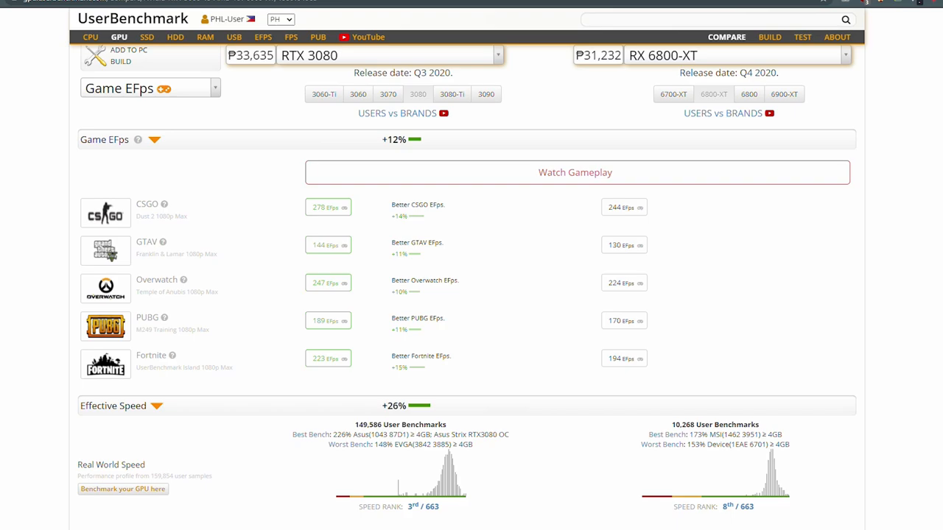
scroll("down", 3)
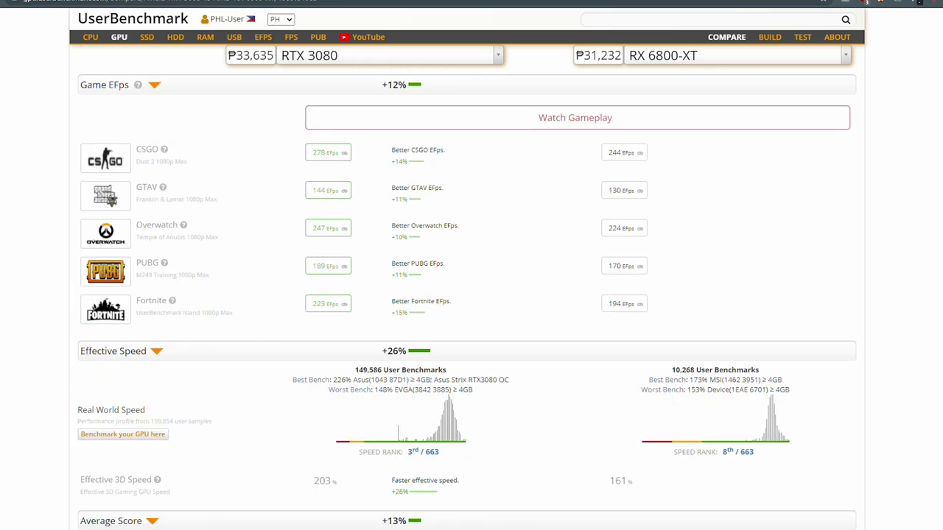
scroll("down", 3)
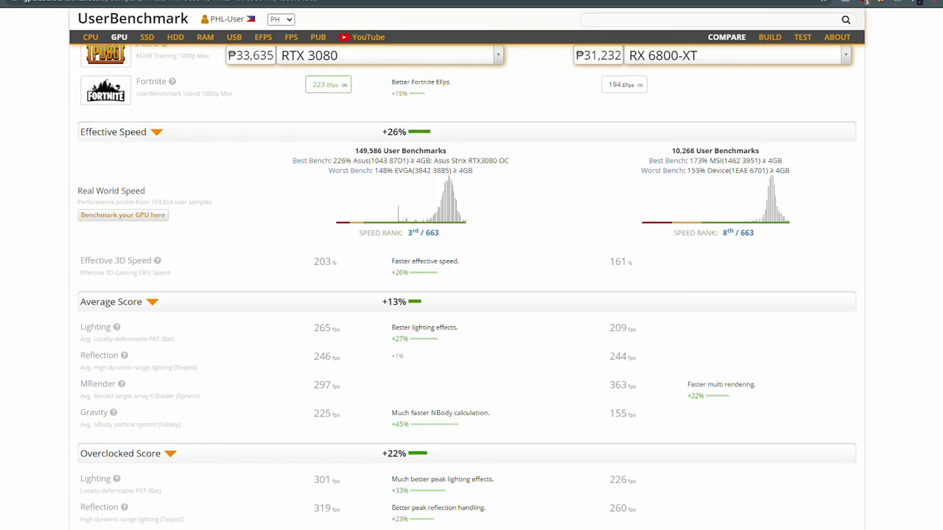
scroll("down", 3)
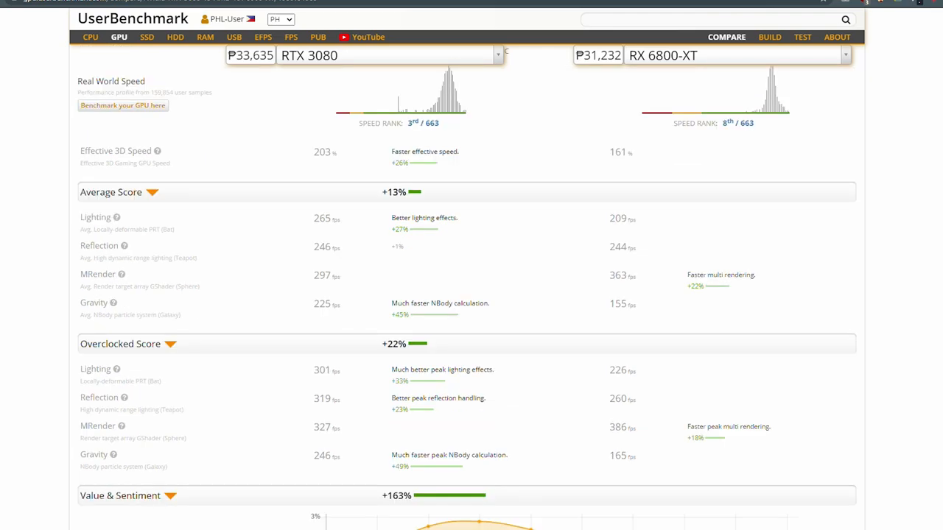
scroll("down", 3)
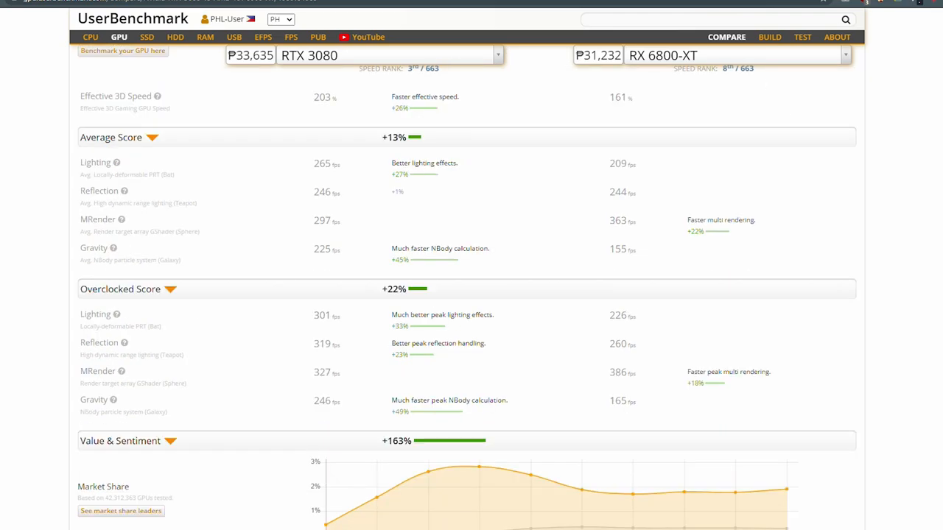
scroll("down", 3)
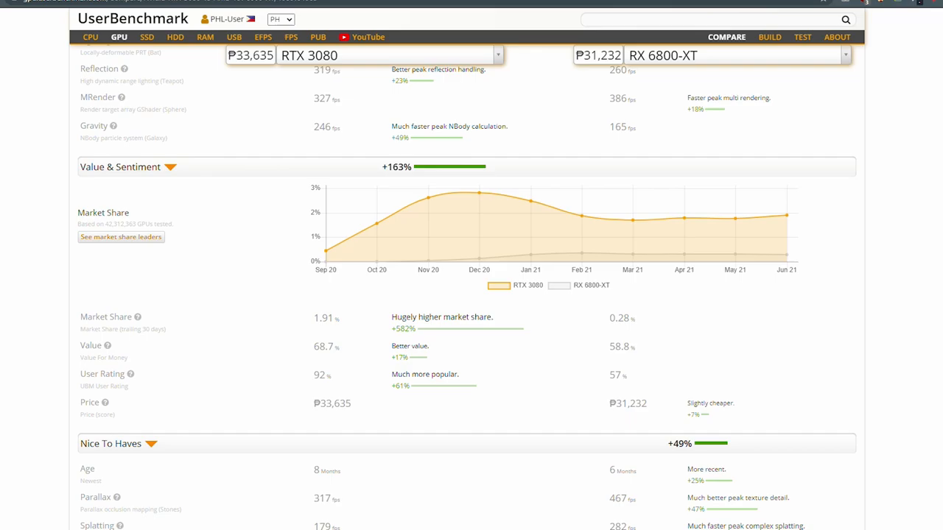
scroll("down", 3)
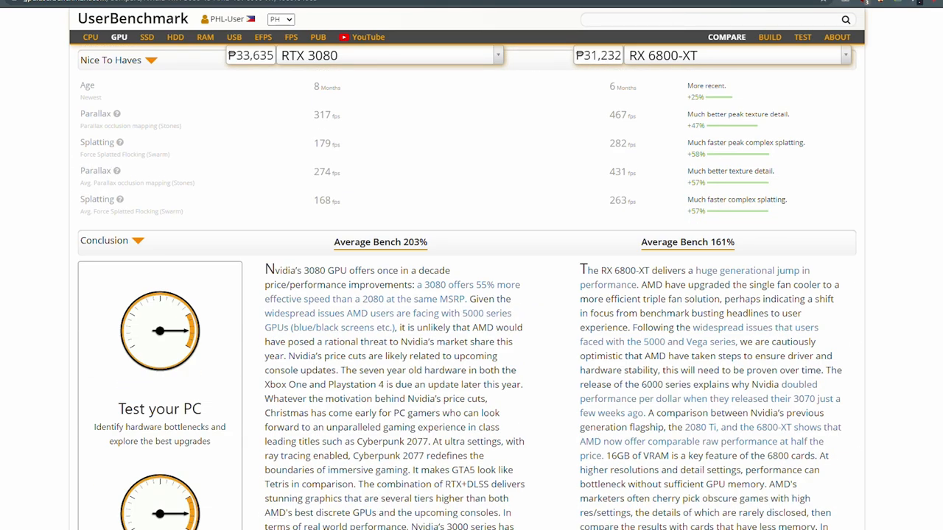
scroll("down", 3)
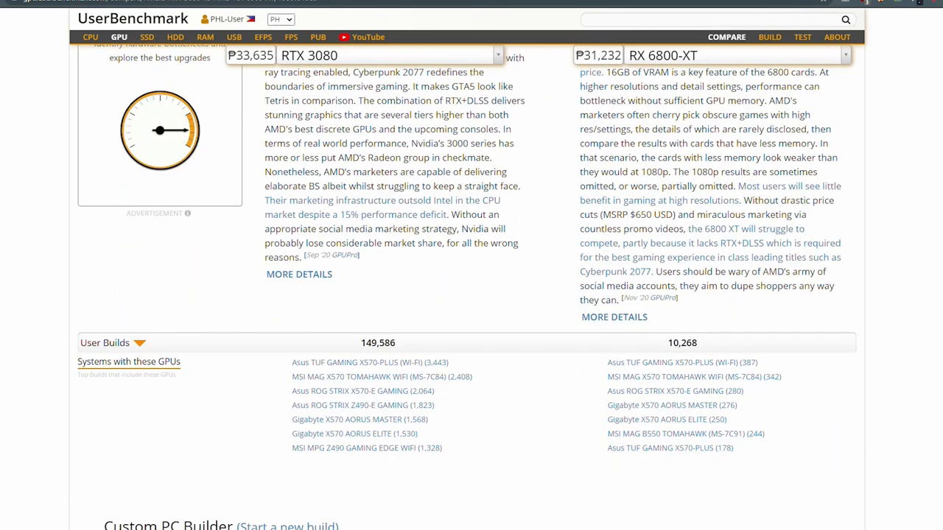
scroll("down", 3)
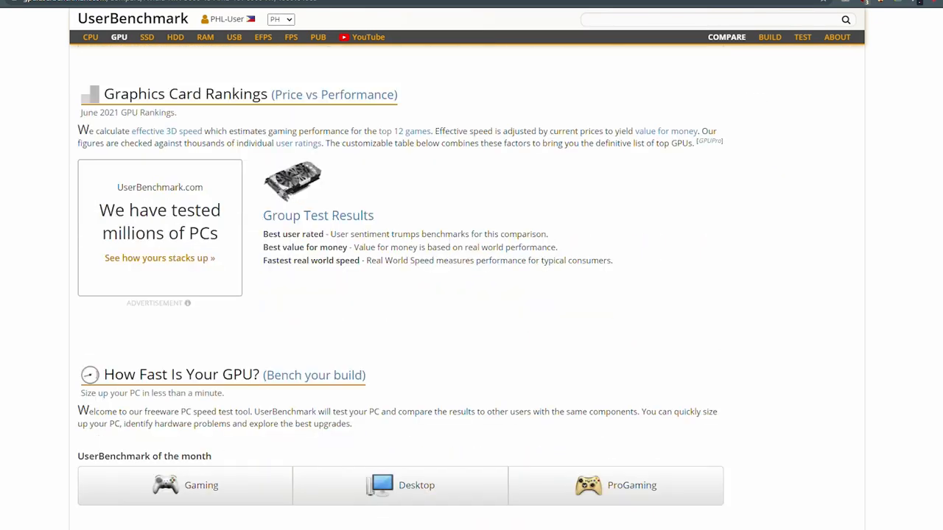
scroll("down", 3)
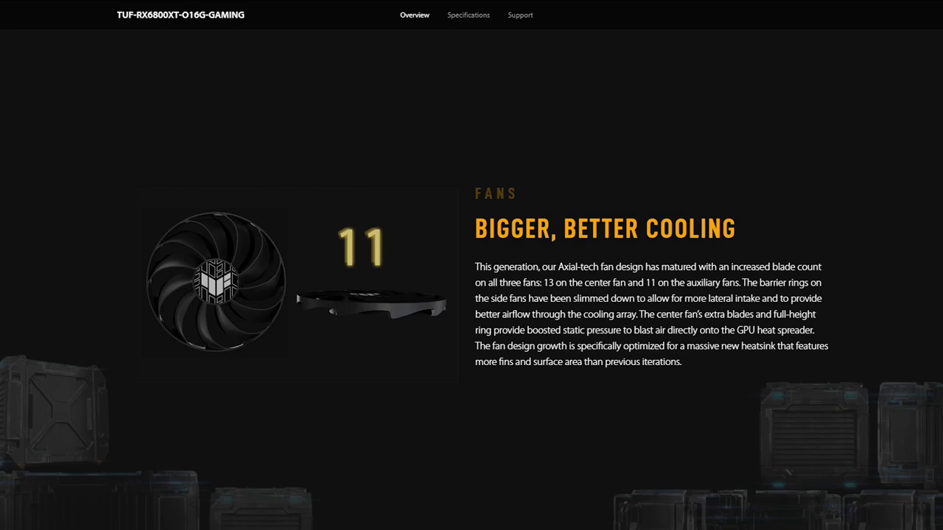
scroll("down", 3)
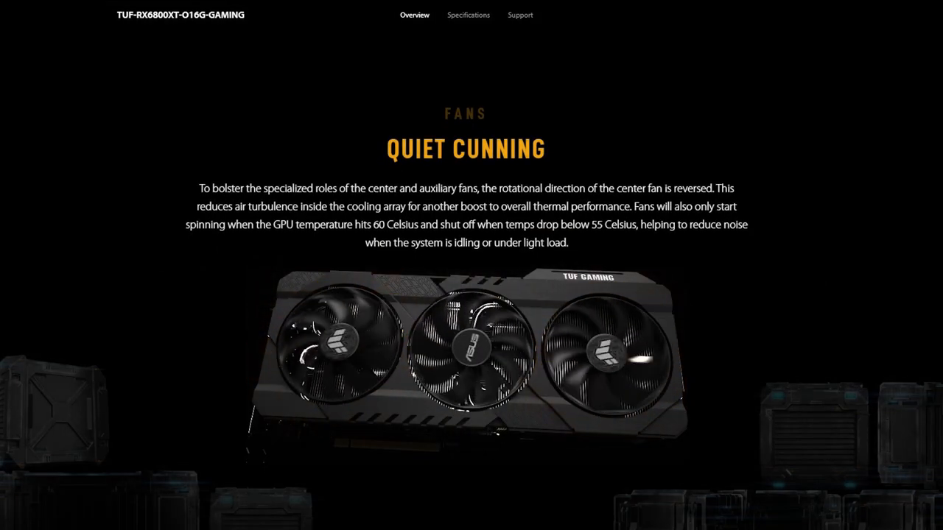
scroll("down", 3)
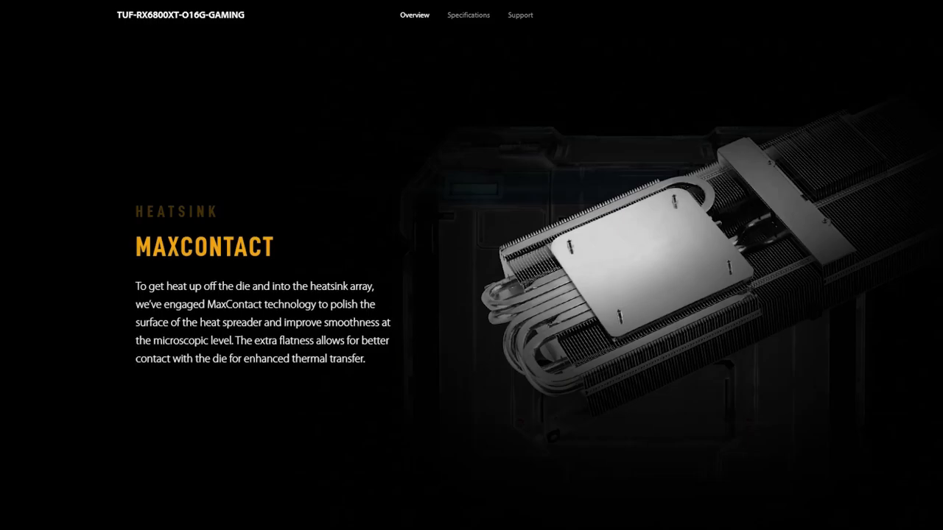